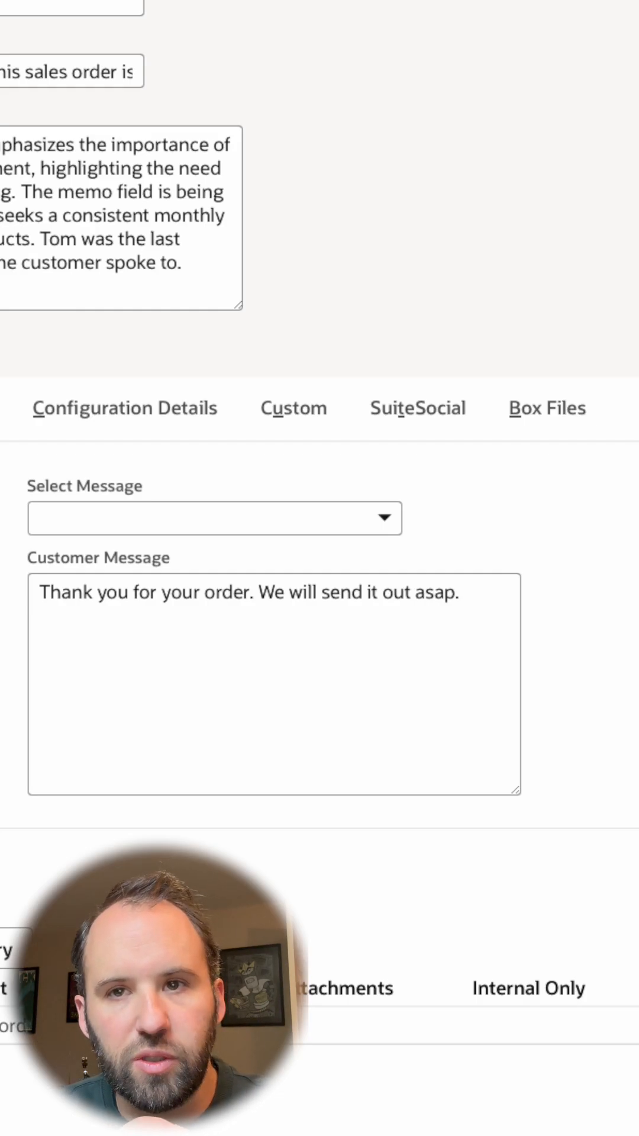
mouse_move(91, 555)
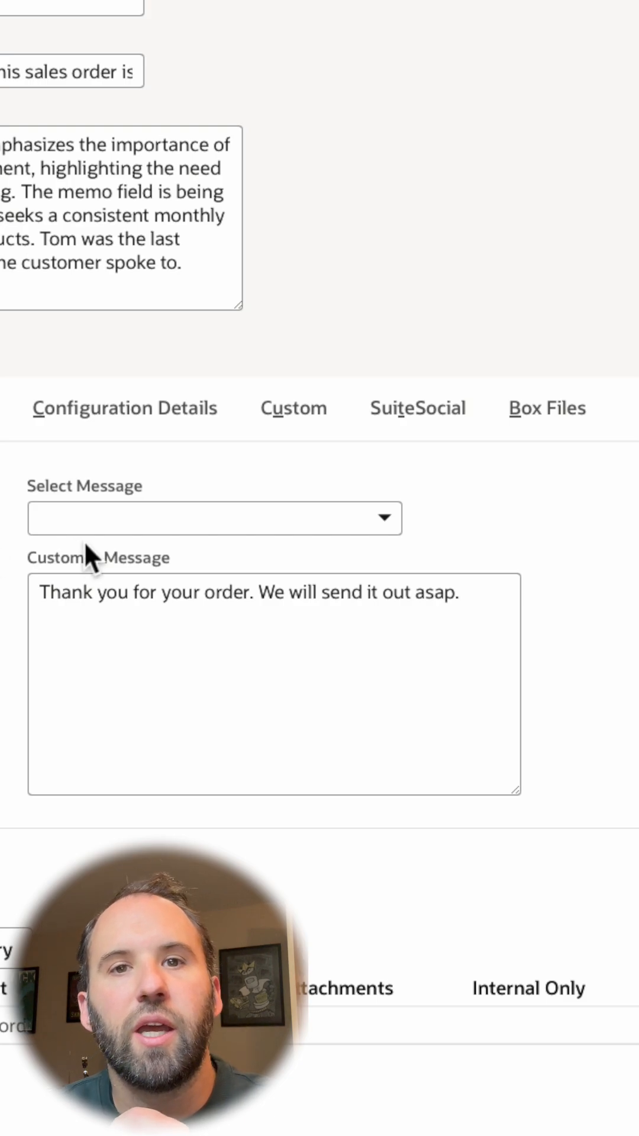
mouse_move(355, 565)
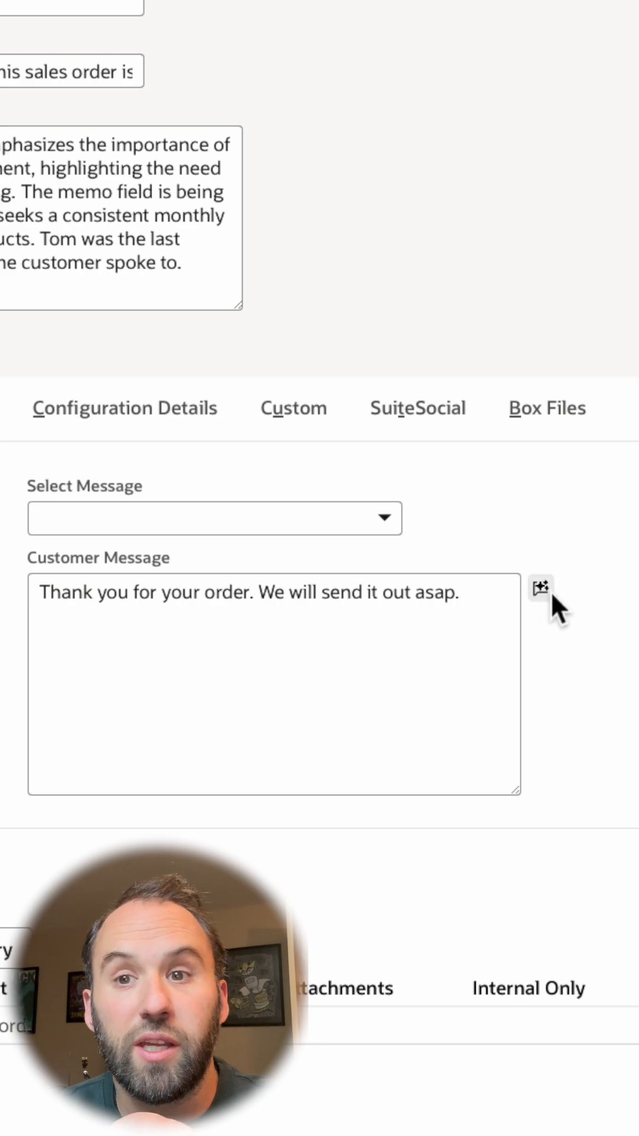
mouse_move(539, 585)
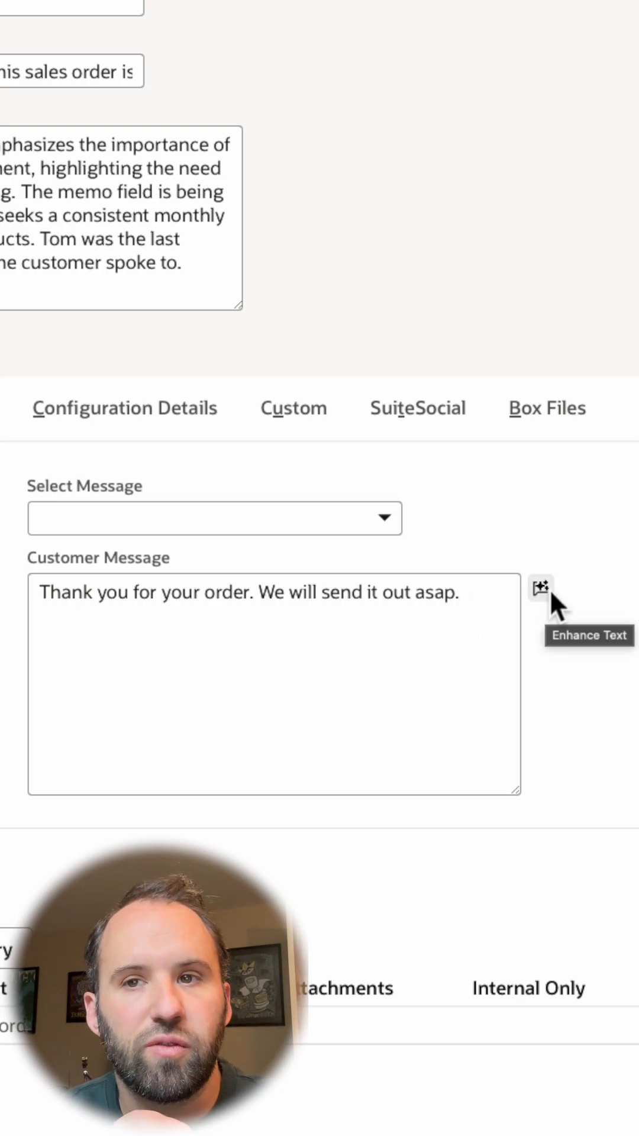
mouse_move(549, 604)
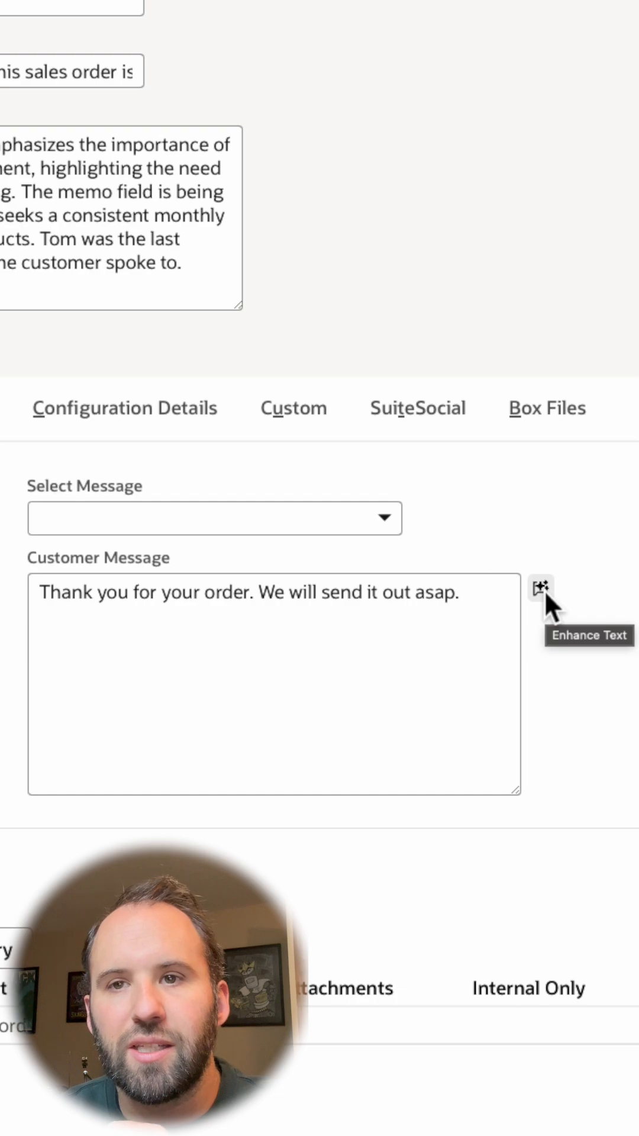
Enhance the sales order's Customer Message with AI, then regenerate another version
click(539, 587)
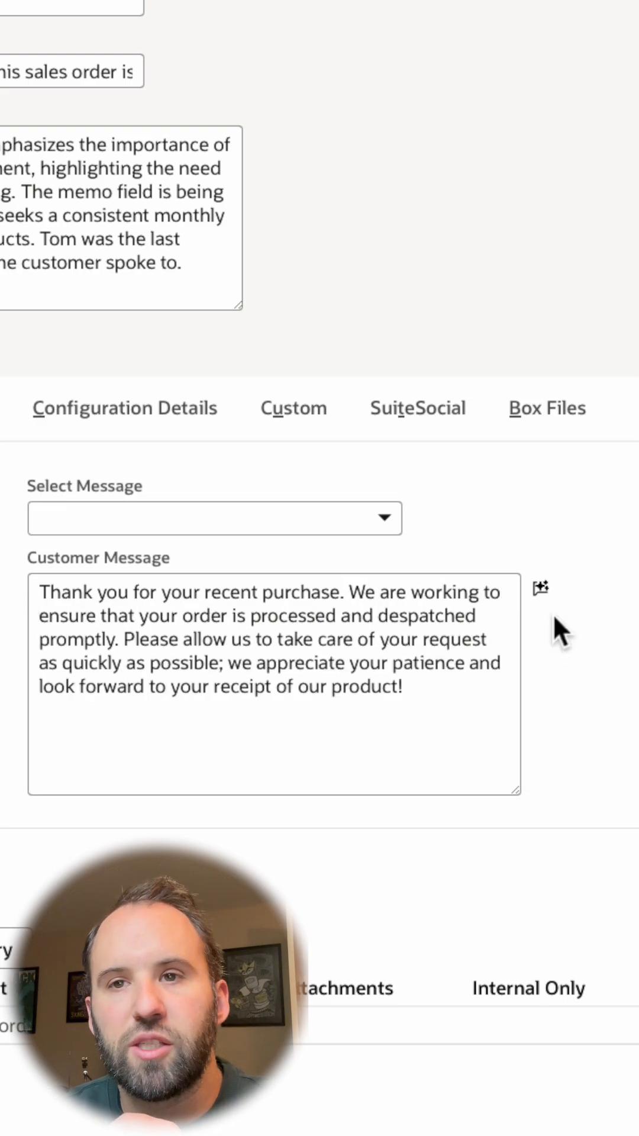
click(540, 587)
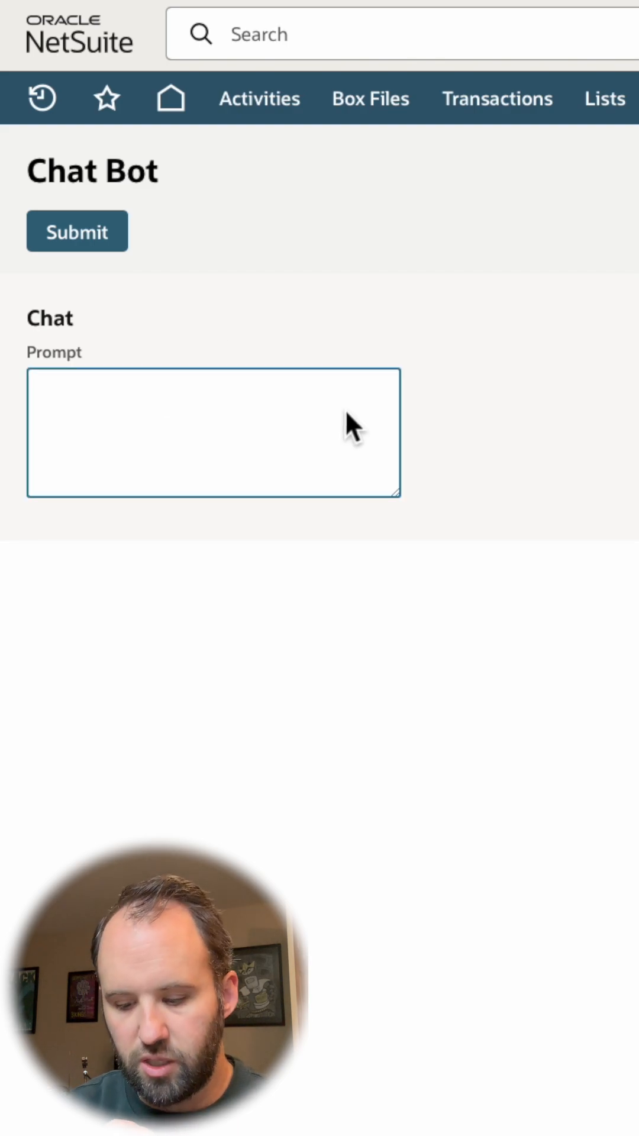
Ask the Chat Bot 'What are the best ways to use NetSuite?' and read the answer
text(What are the best ways to use NetSuite?)
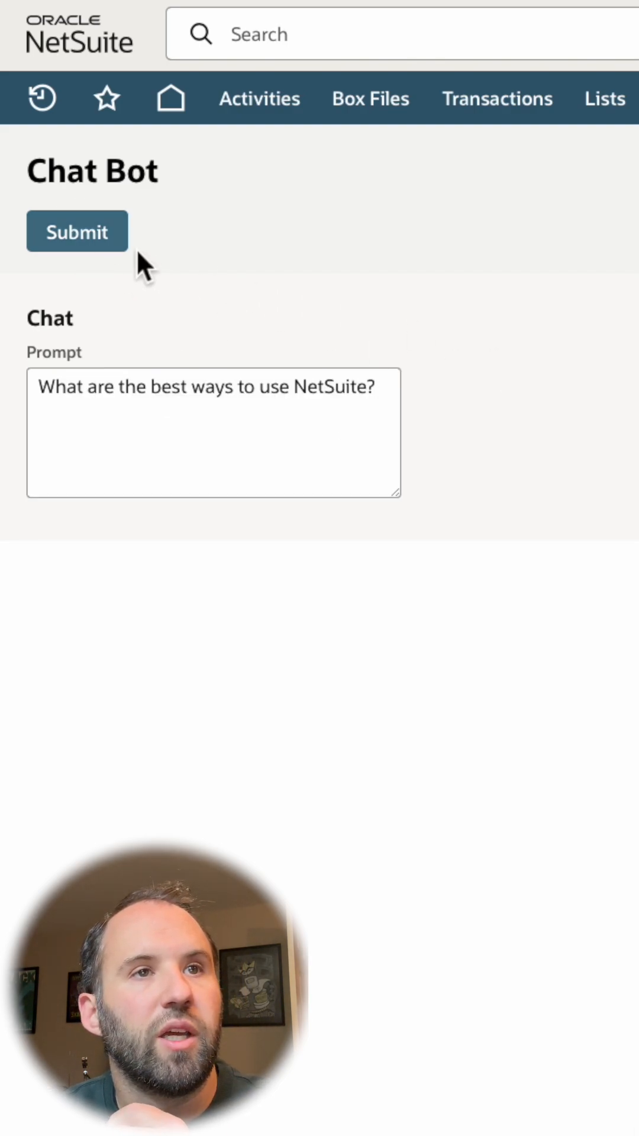
mouse_move(348, 283)
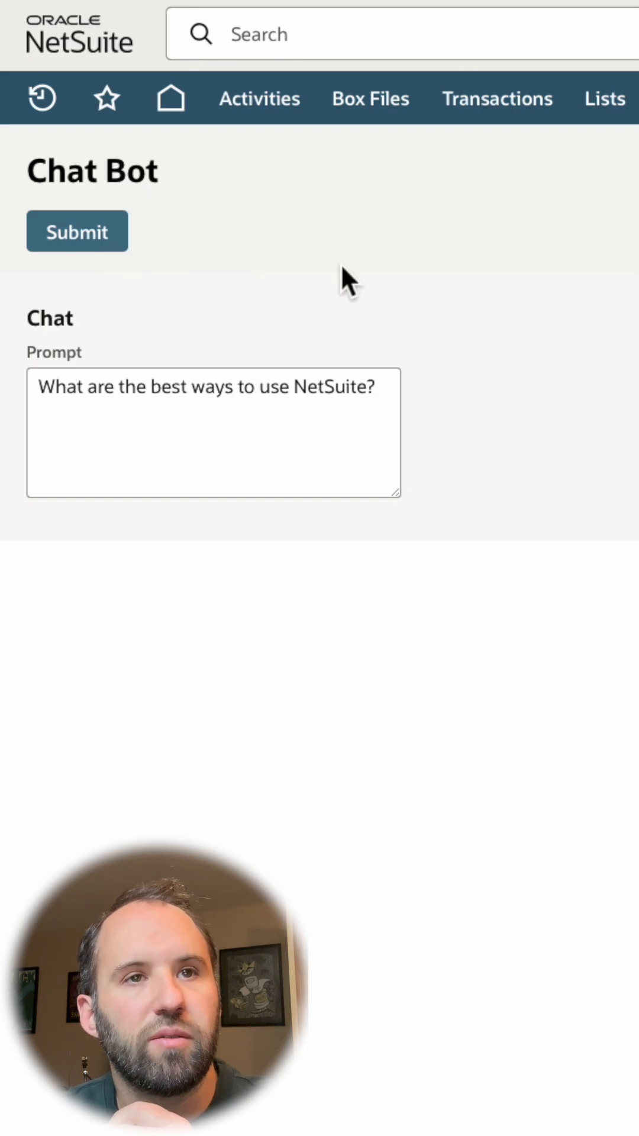
mouse_move(496, 434)
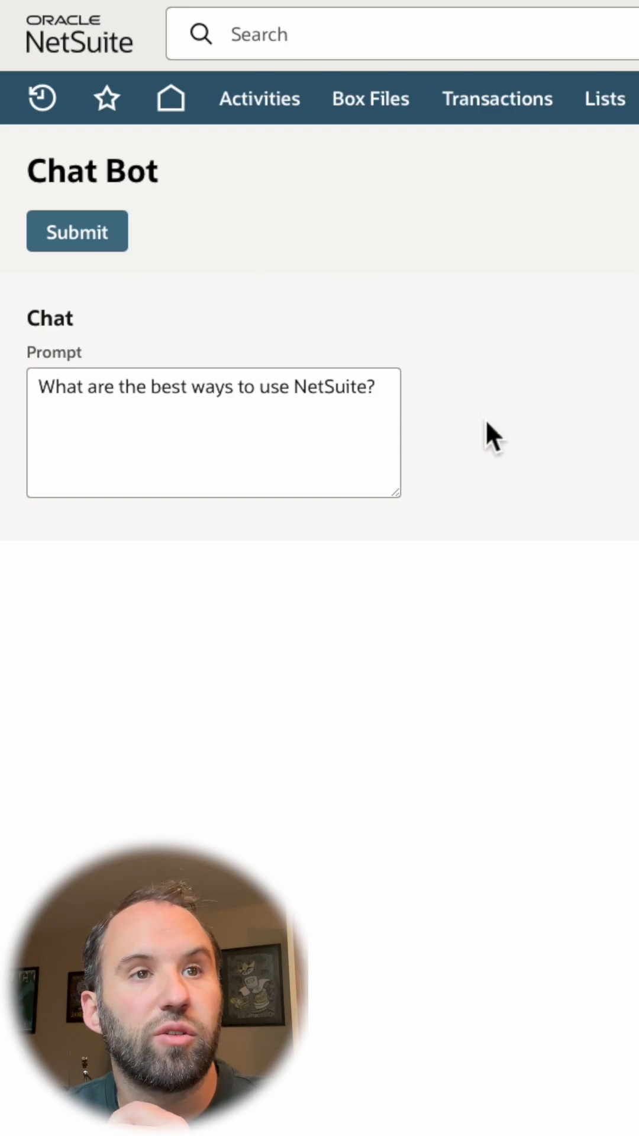
click(77, 231)
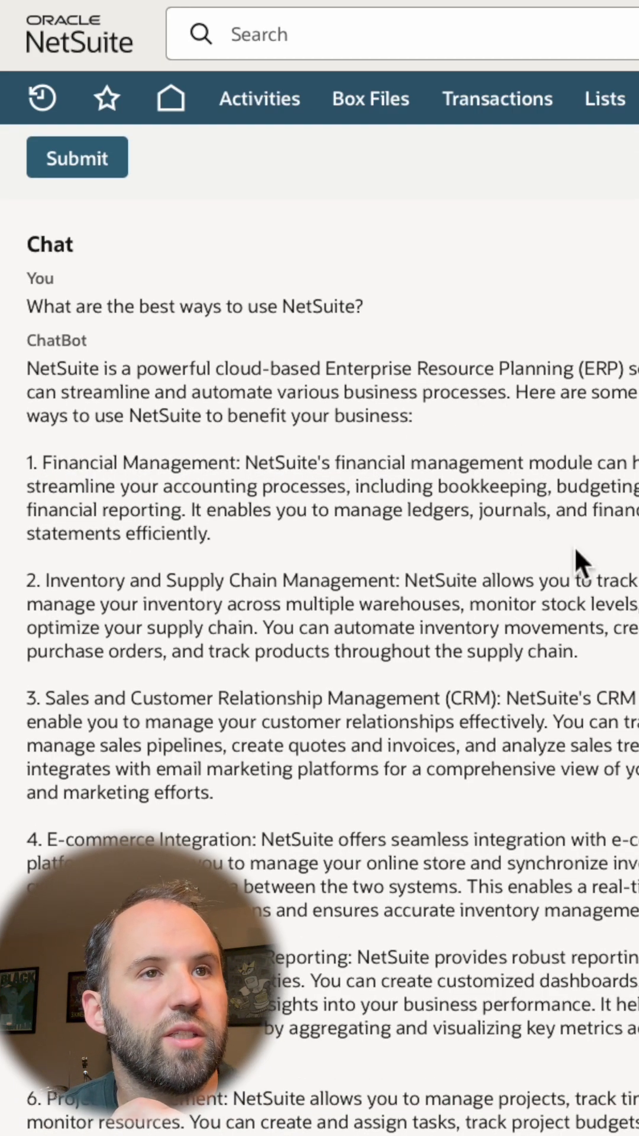
scroll(down, 3)
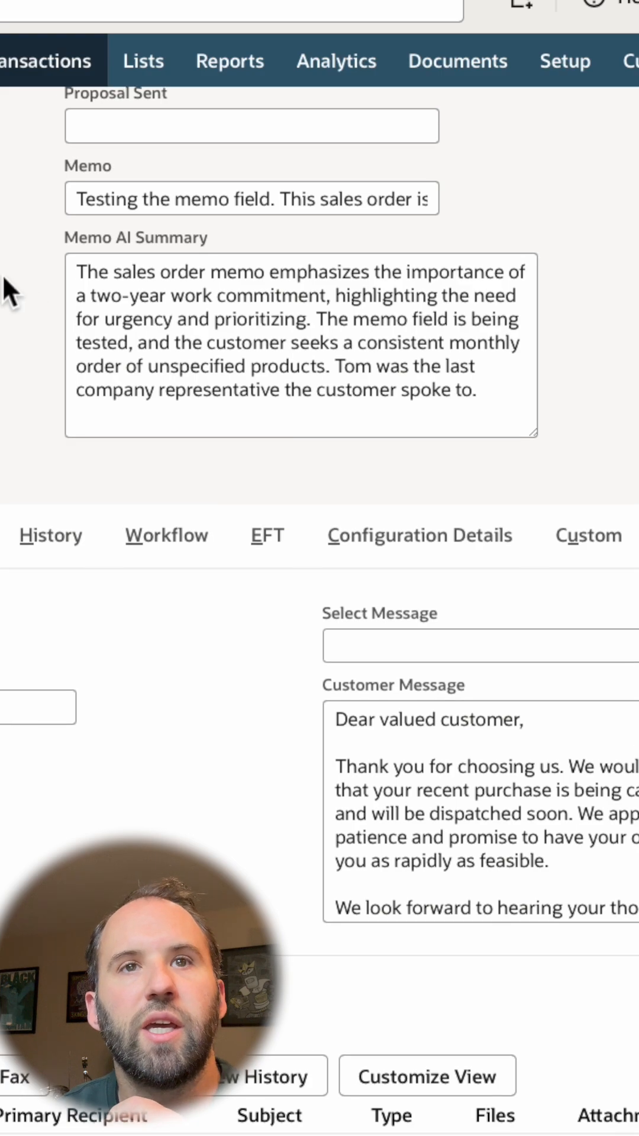
scroll(up, 3)
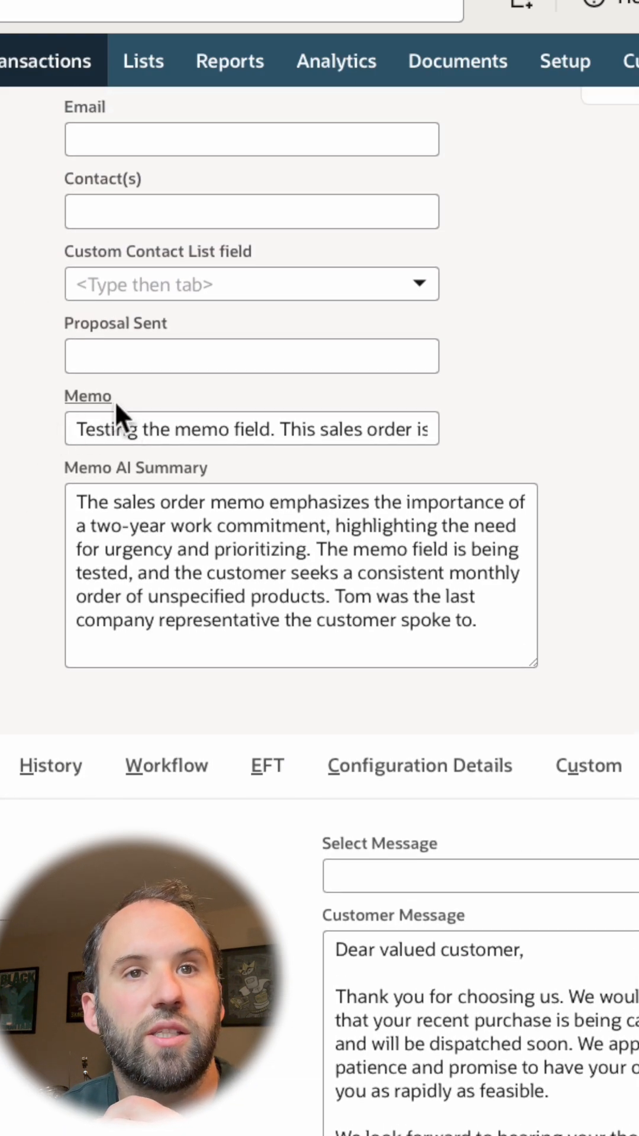
mouse_move(464, 458)
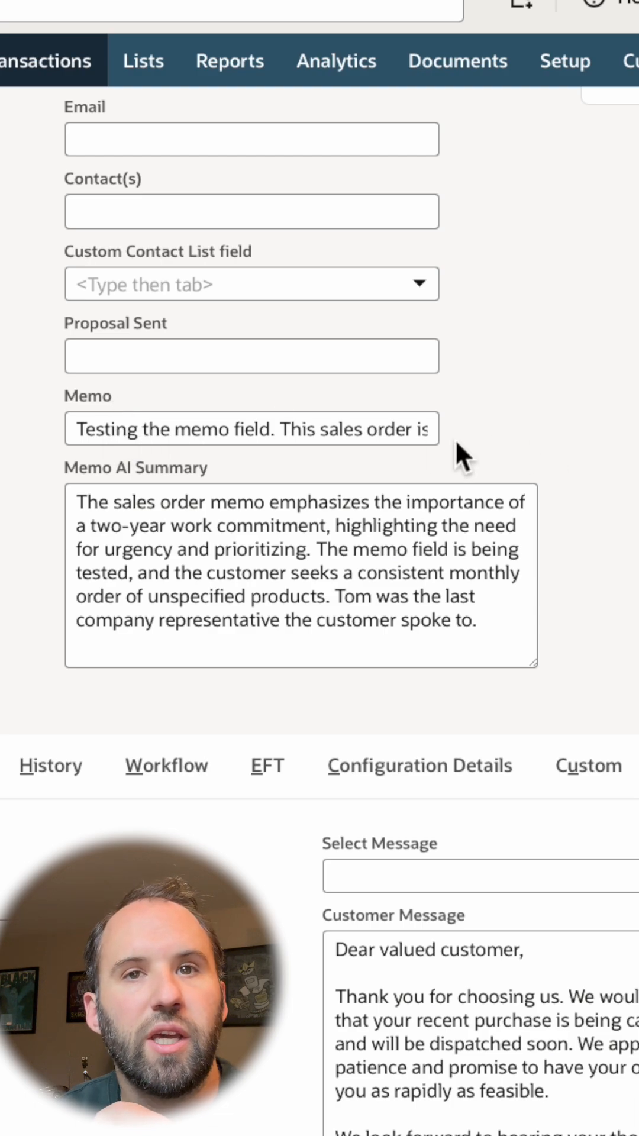
mouse_move(148, 496)
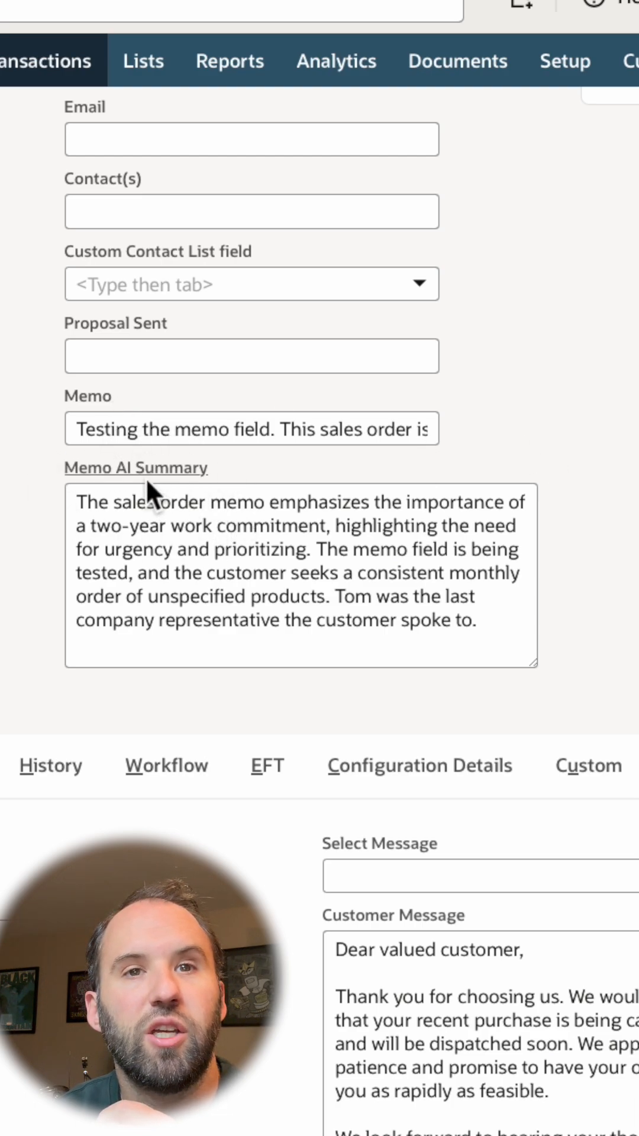